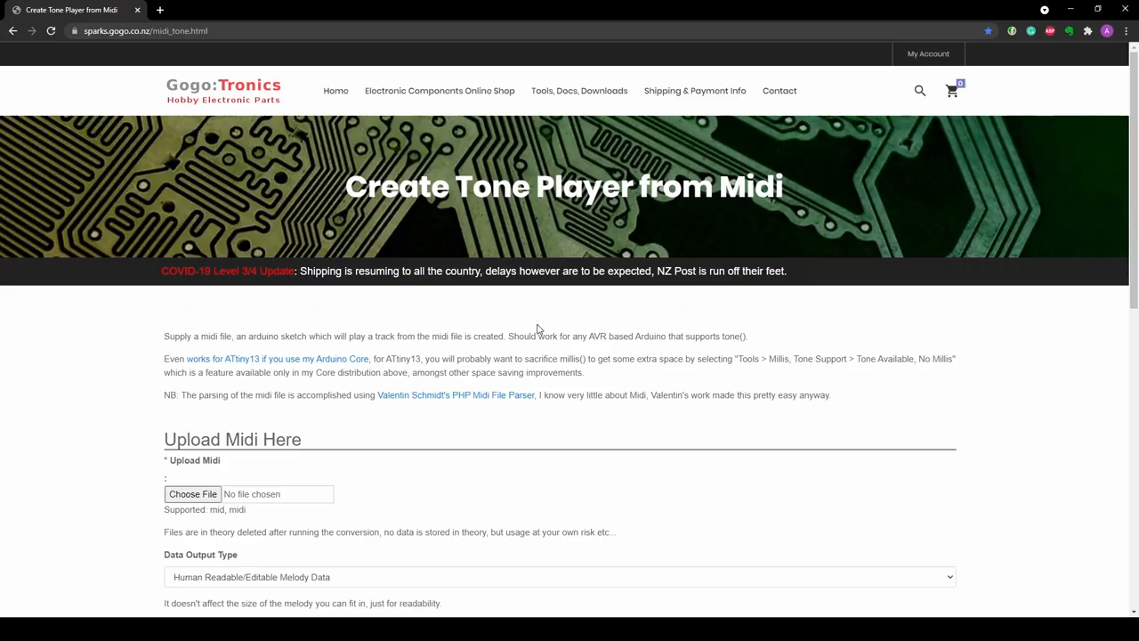
mouse_move(200, 283)
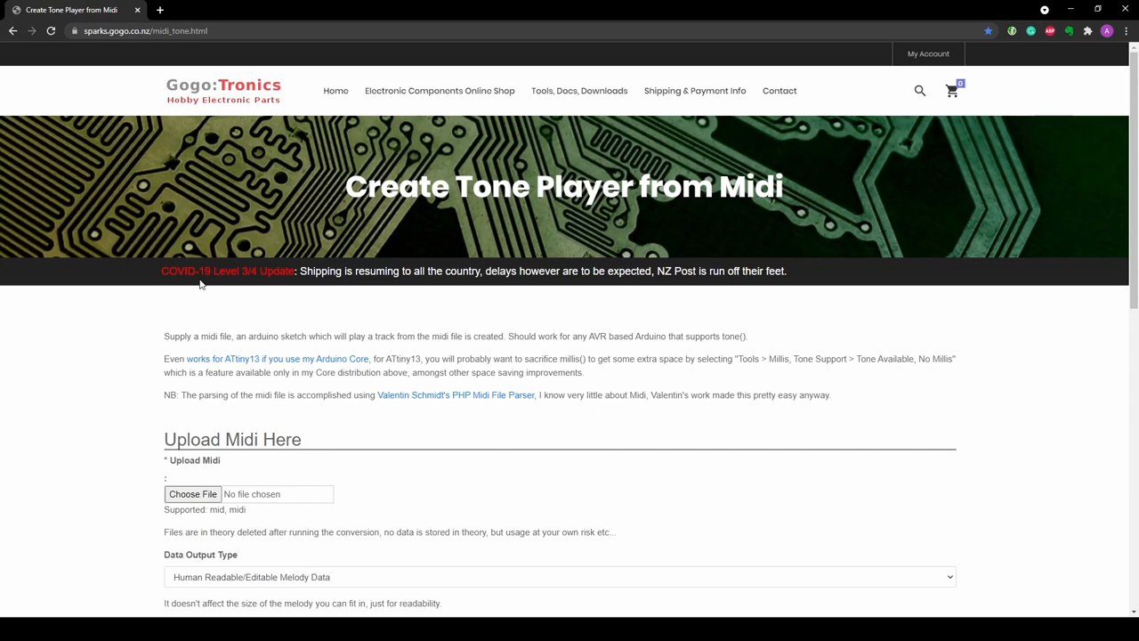
mouse_move(126, 101)
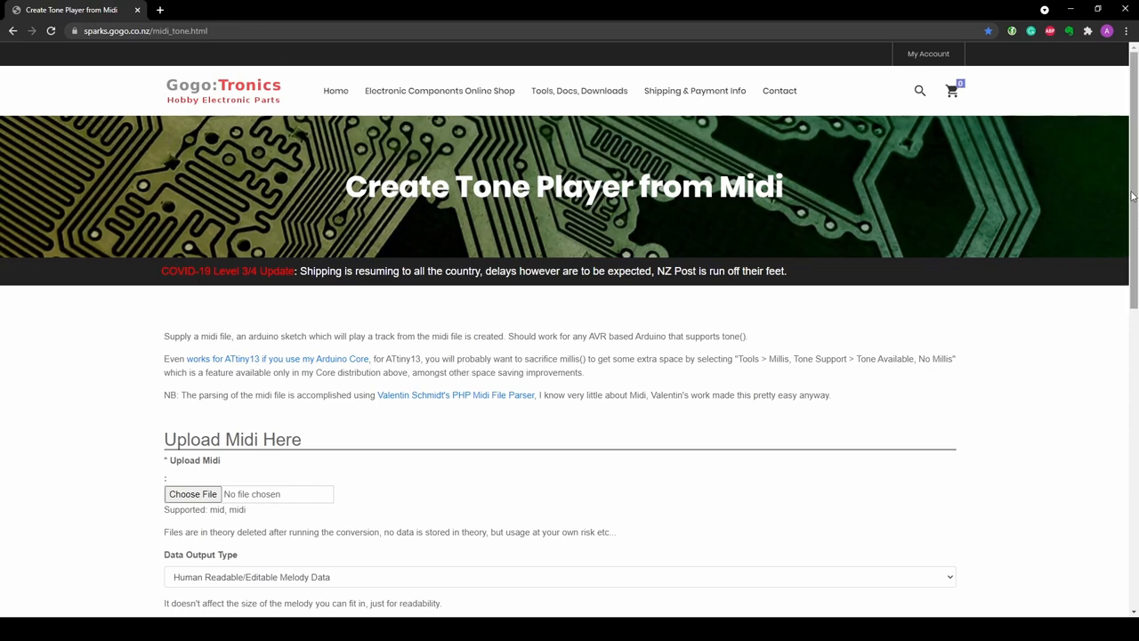
Submit the MIDI converter form and scroll through the generated Arduino sketch with melody data.
scroll(down, 3)
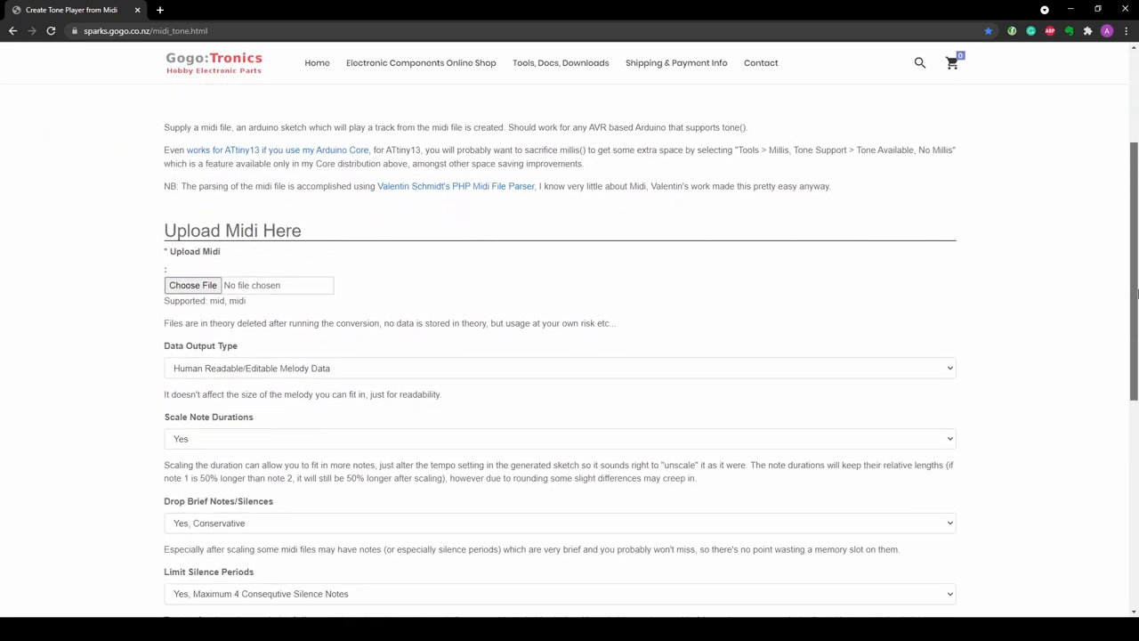
scroll(down, 3)
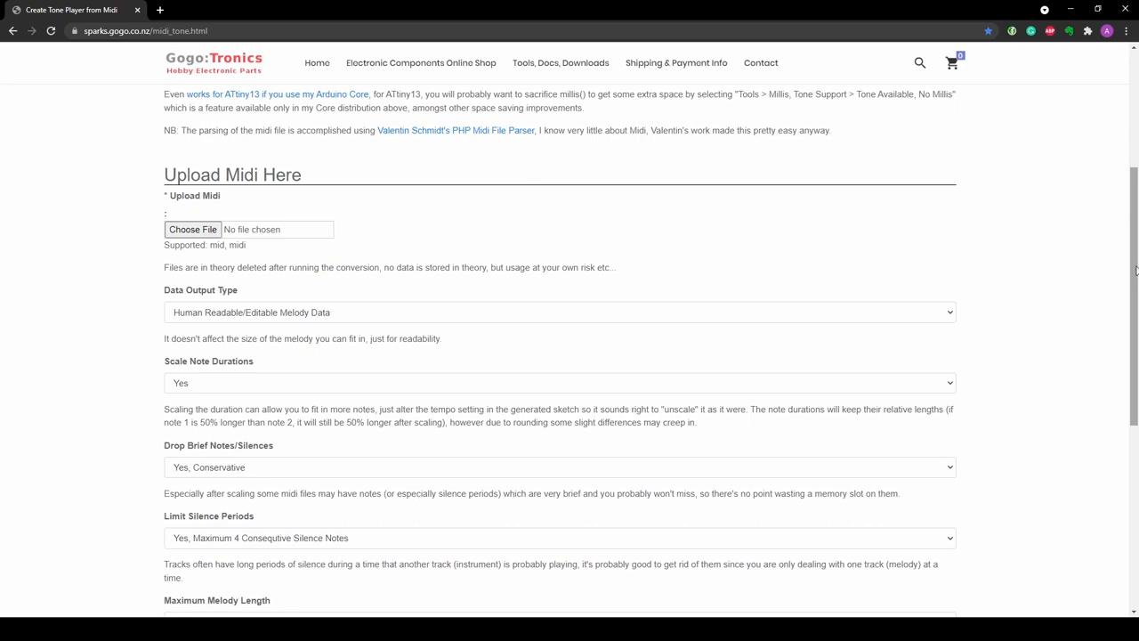
scroll(down, 3)
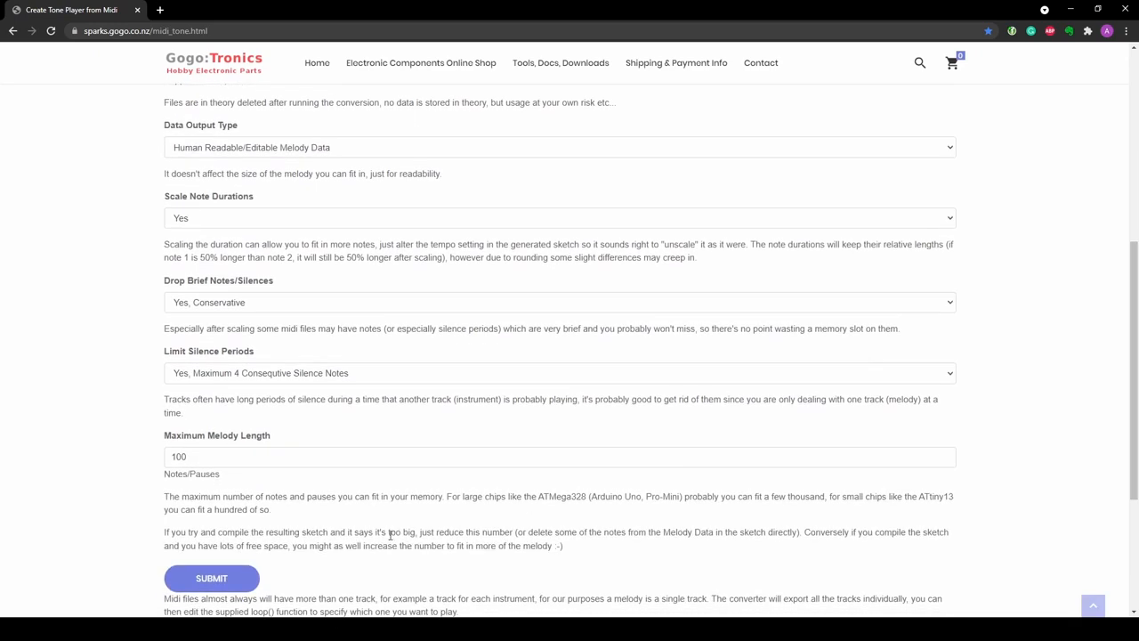
click(210, 578)
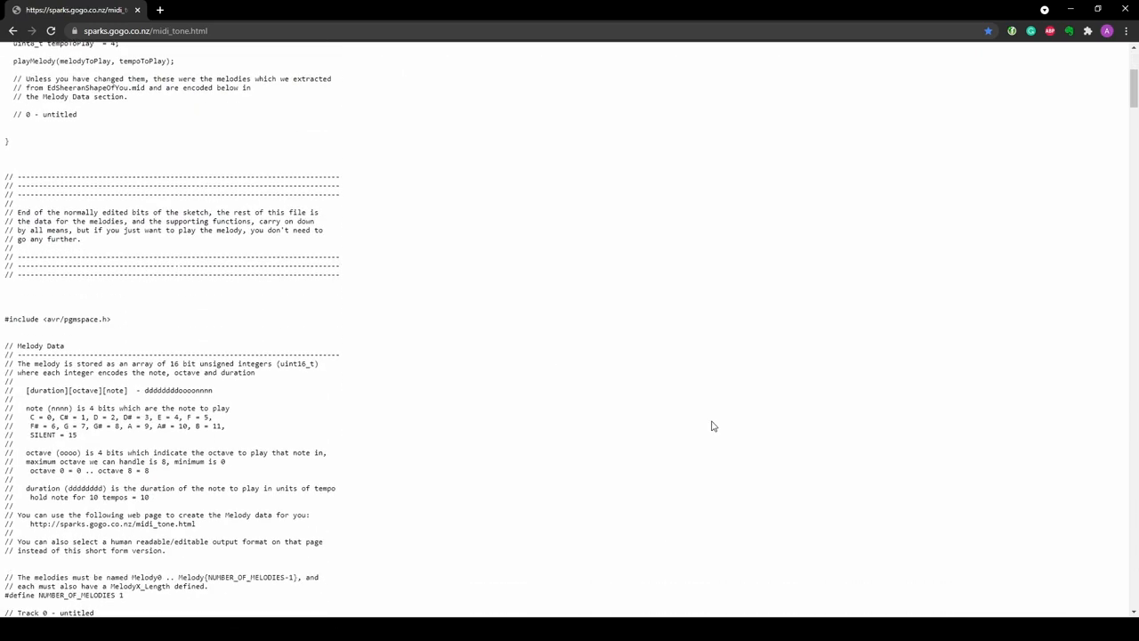
scroll(down, 3)
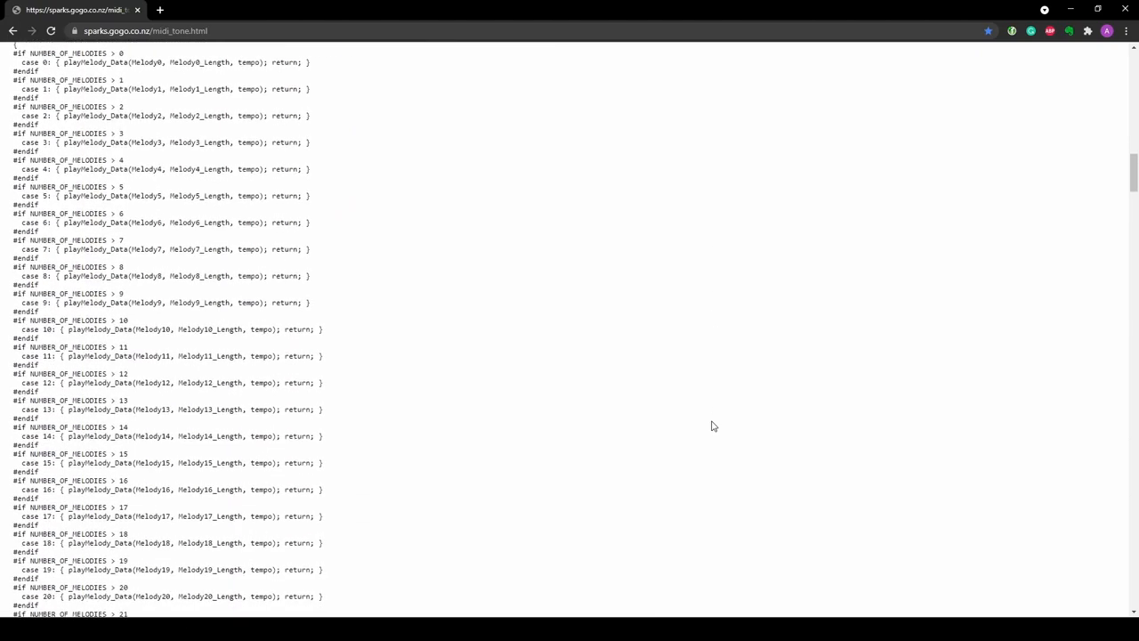
scroll(down, 3)
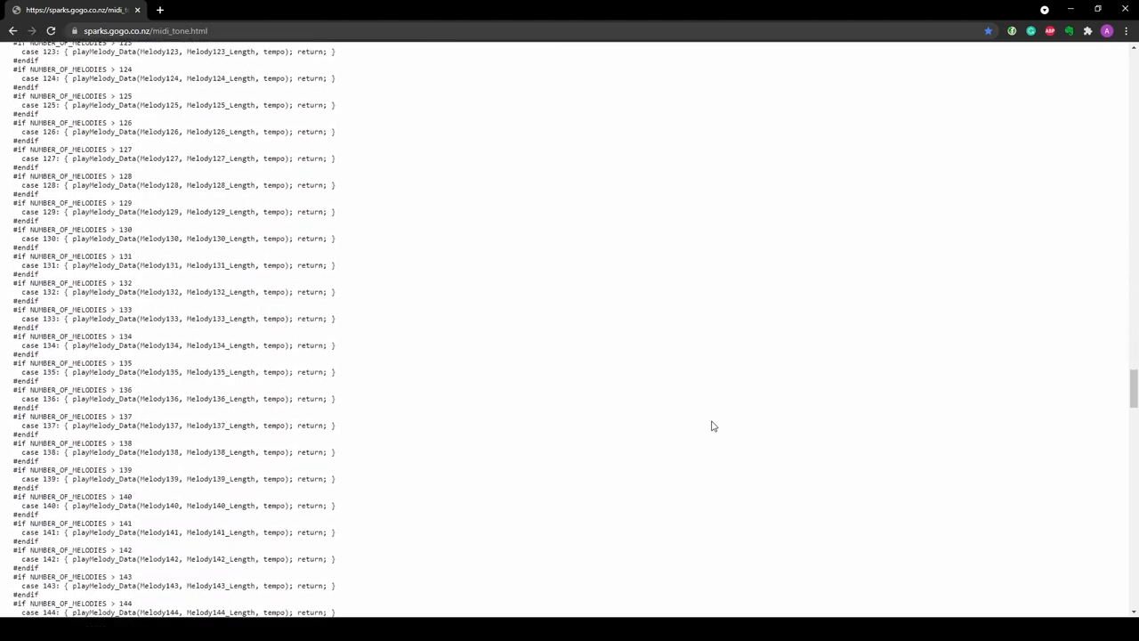